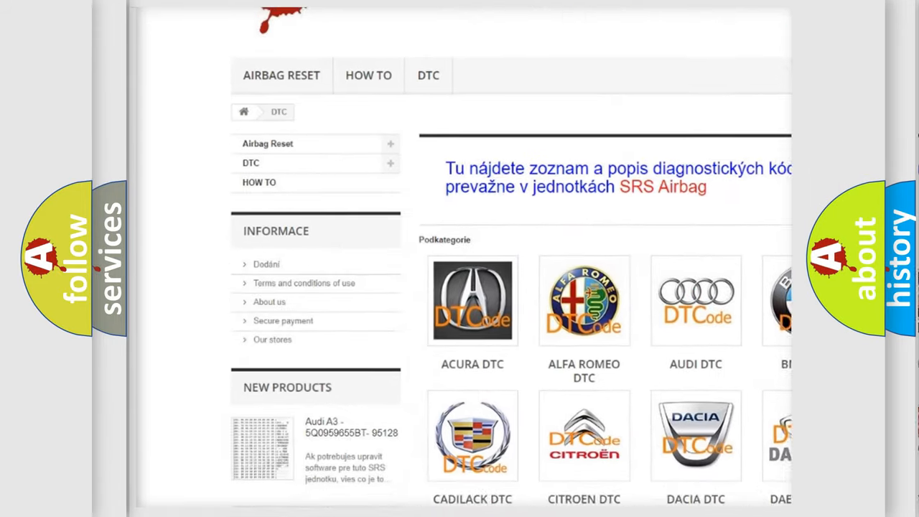
pyautogui.scroll(-3)
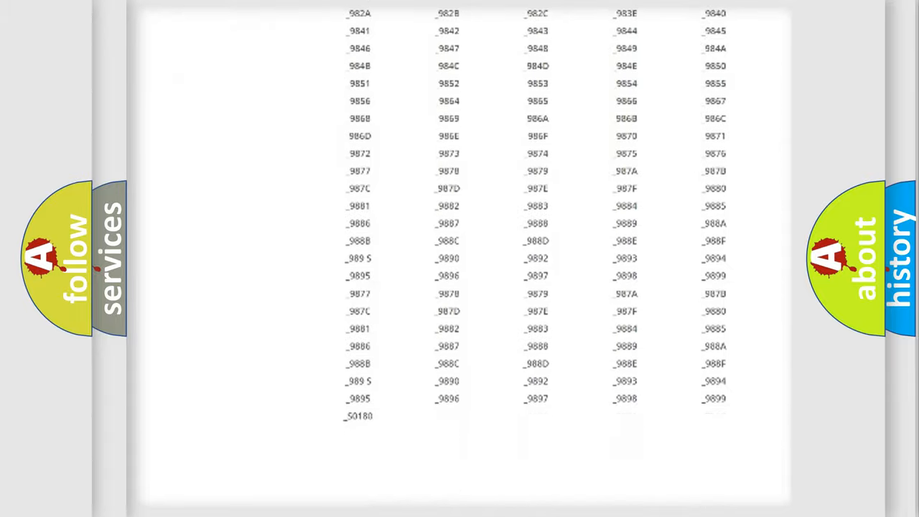
pyautogui.scroll(-3)
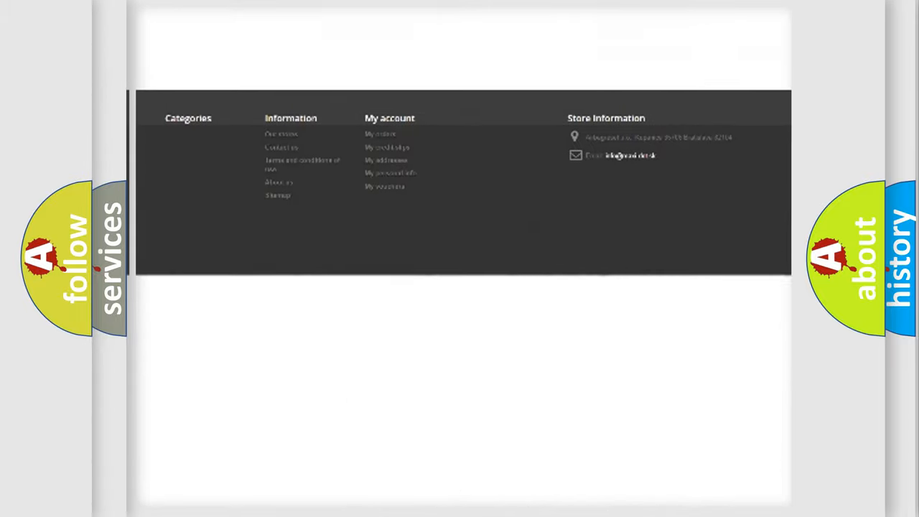